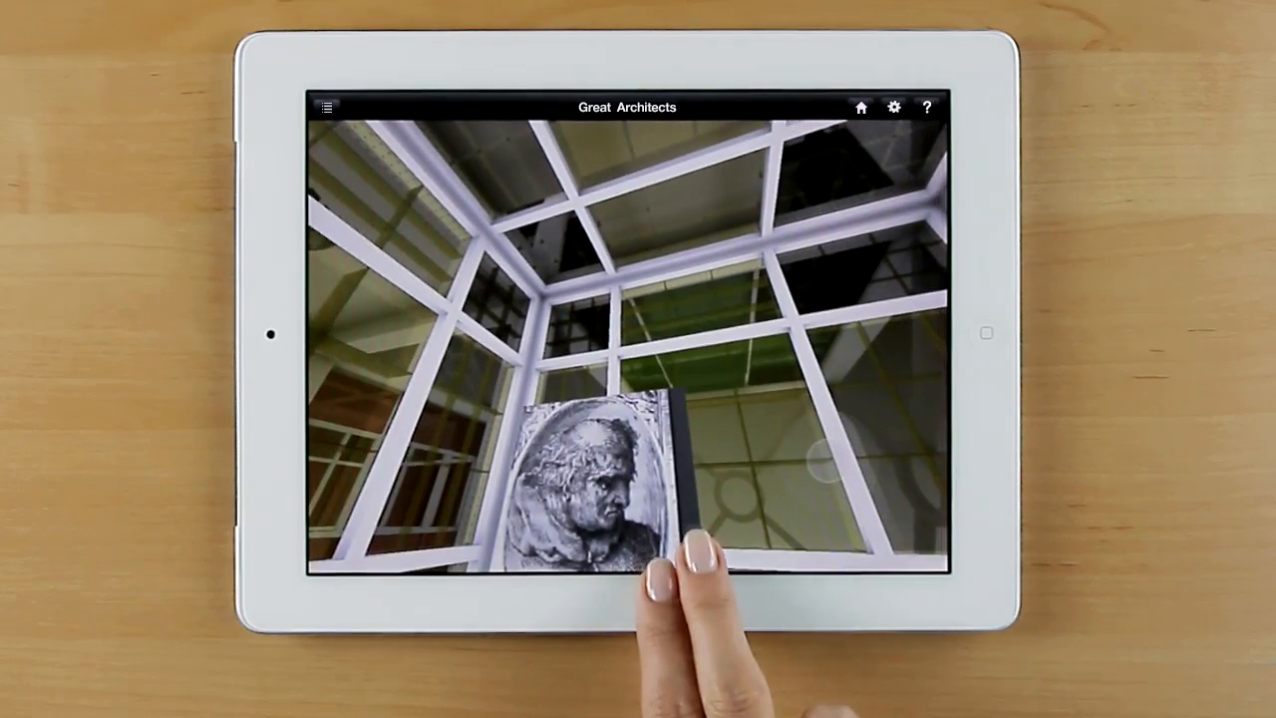
- Orbit the Great Architects 3D model until its front facade faces the viewer
{"action": "left_click", "coordinate": [598, 478]}
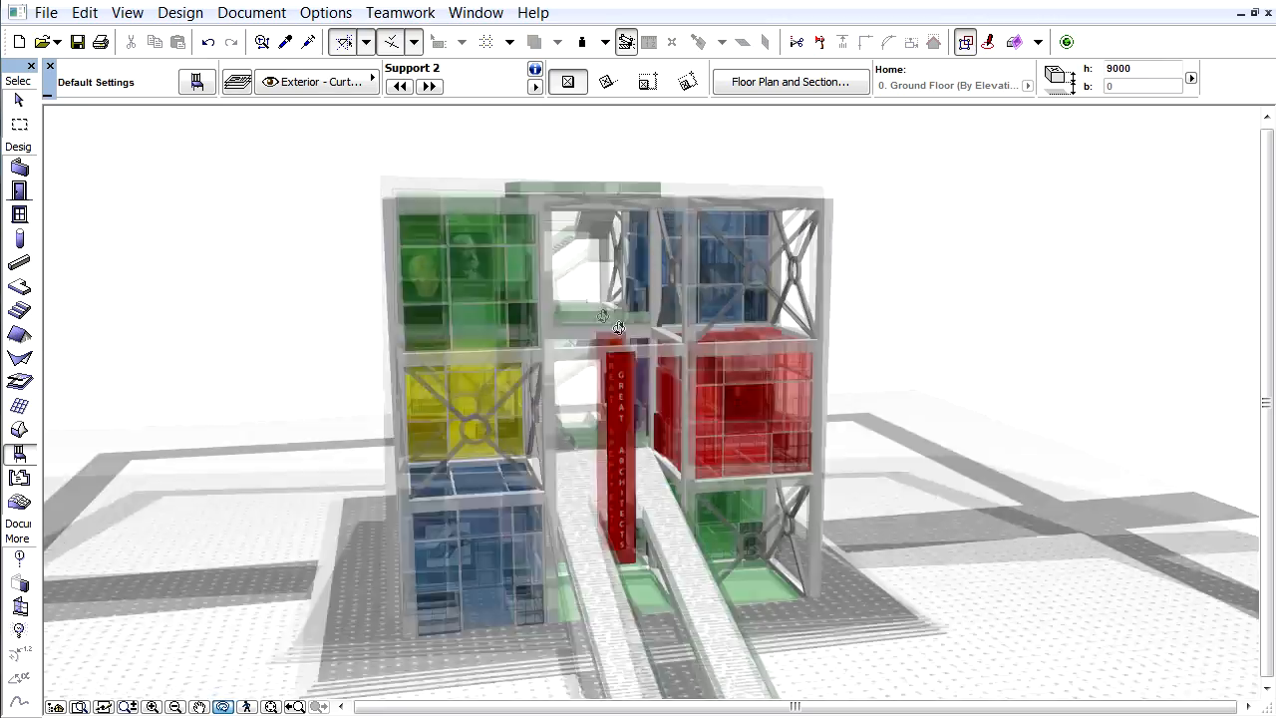
{"action": "left_click_drag", "start_coordinate": [602, 327], "coordinate": [847, 386]}
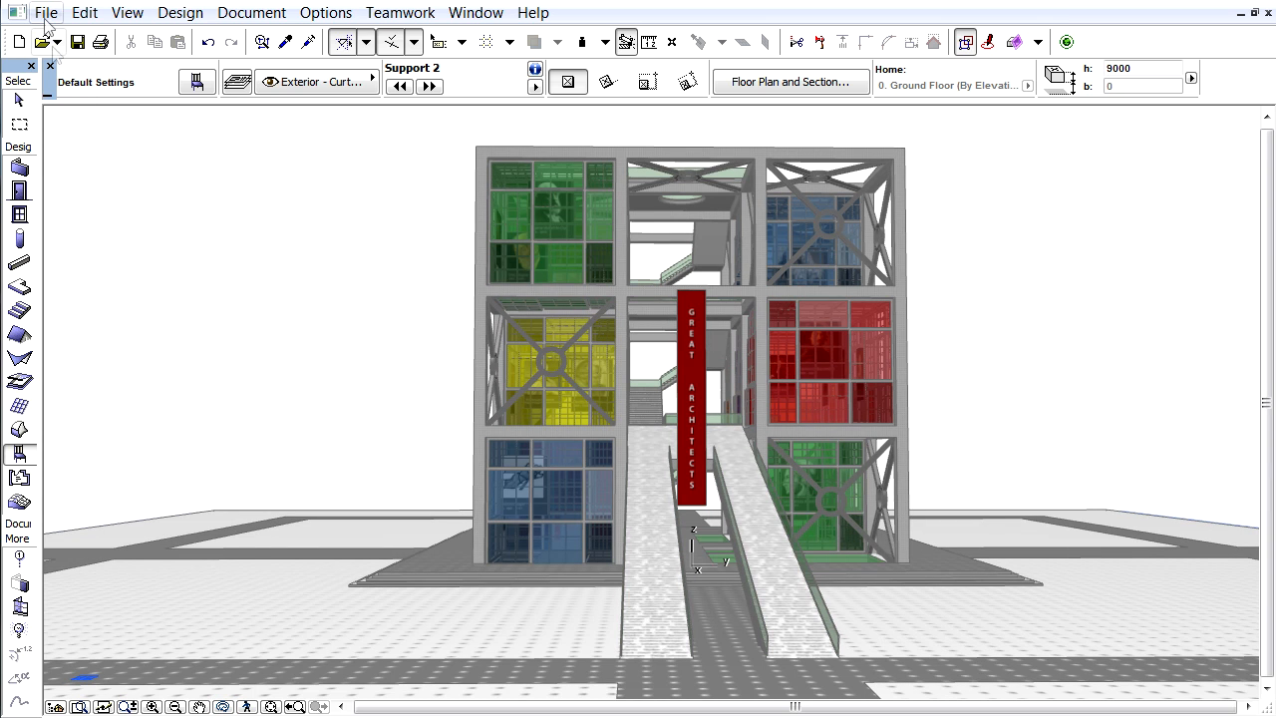
- Start Save As for the project with BIMx (*.bimx) as the file type
{"action": "left_click", "coordinate": [46, 12]}
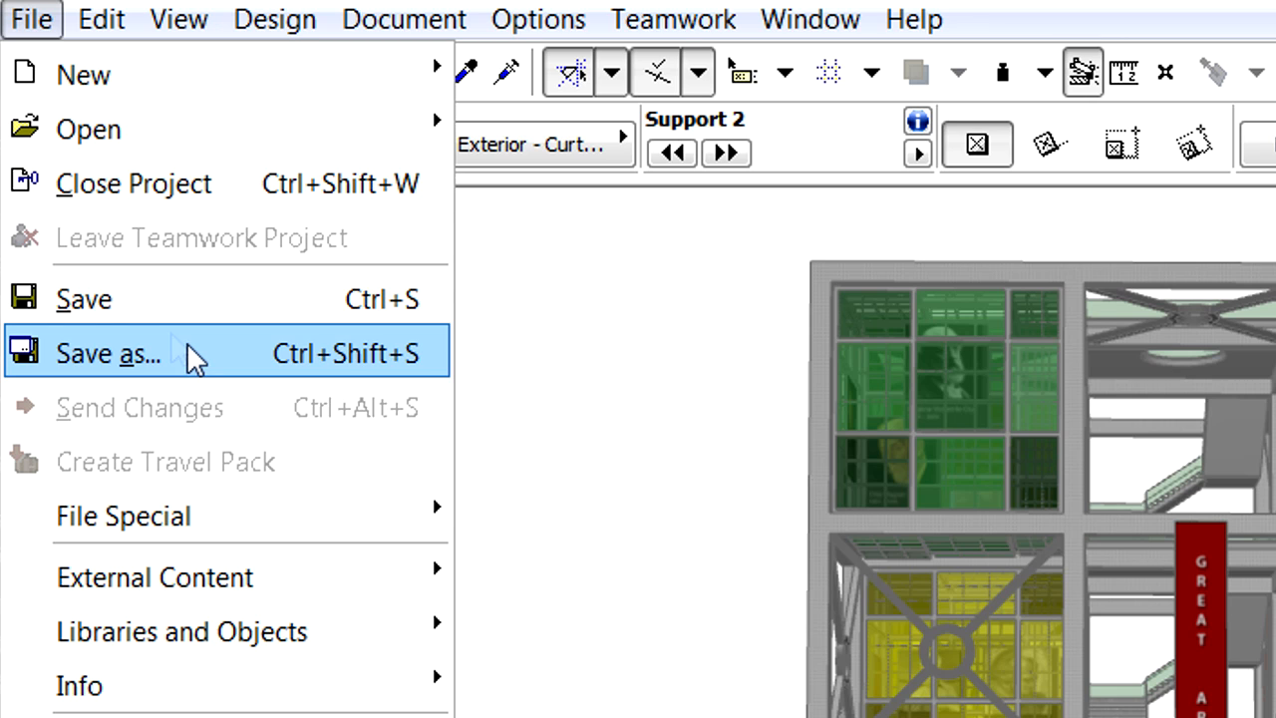
{"action": "left_click", "coordinate": [110, 351]}
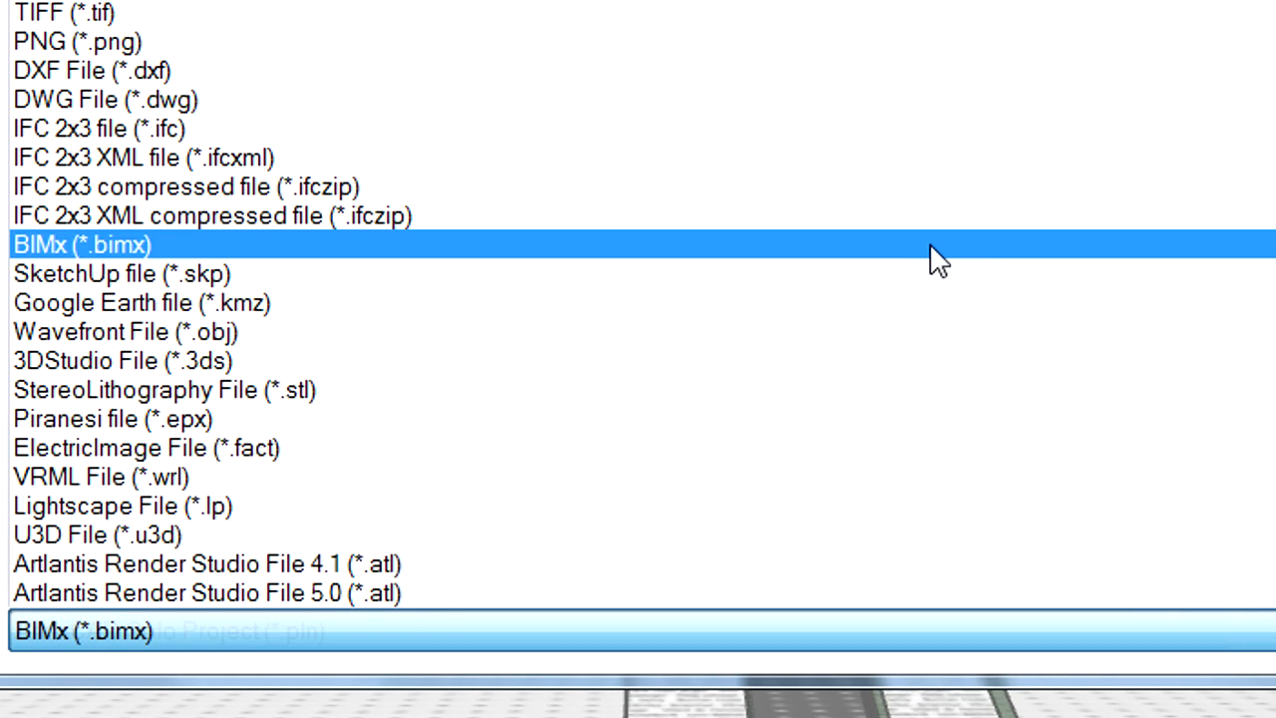
{"action": "left_click", "coordinate": [70, 243]}
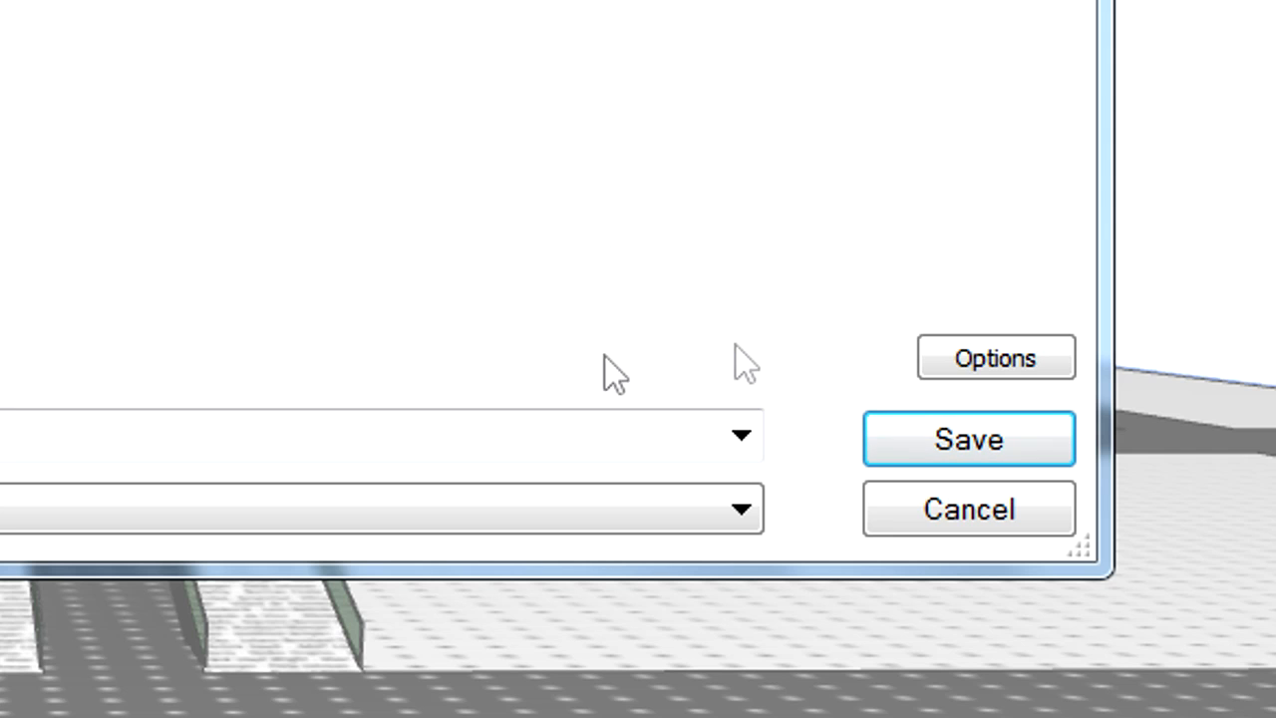
{"action": "mouse_move", "coordinate": [995, 358]}
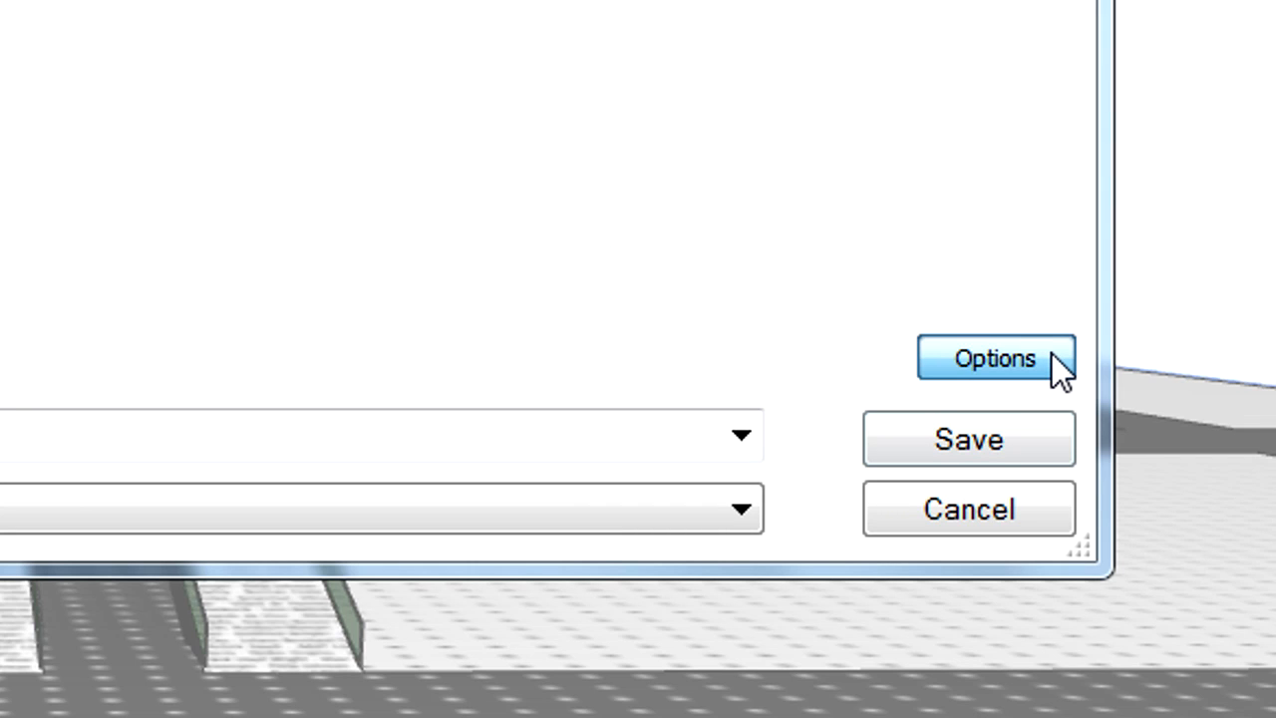
- In BIMx Export Options keep cameras as separate gallery items and navigation not limited to them
{"action": "left_click", "coordinate": [993, 359]}
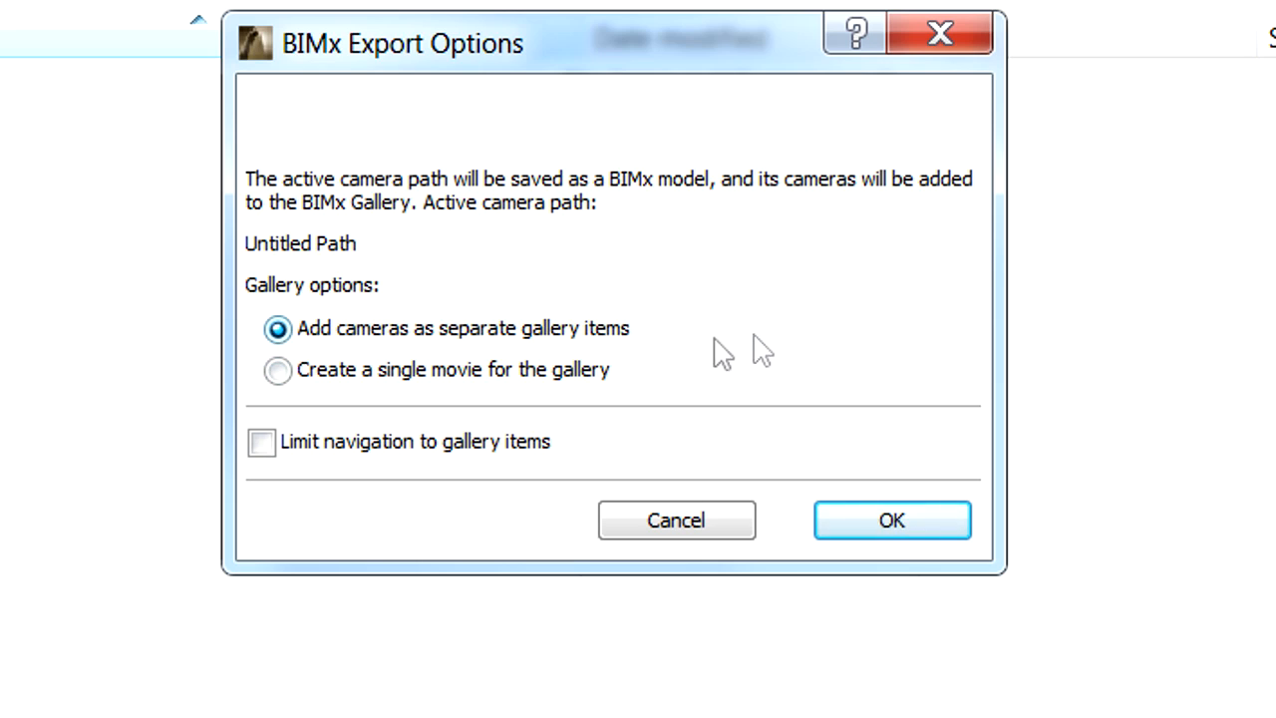
{"action": "left_click", "coordinate": [279, 369]}
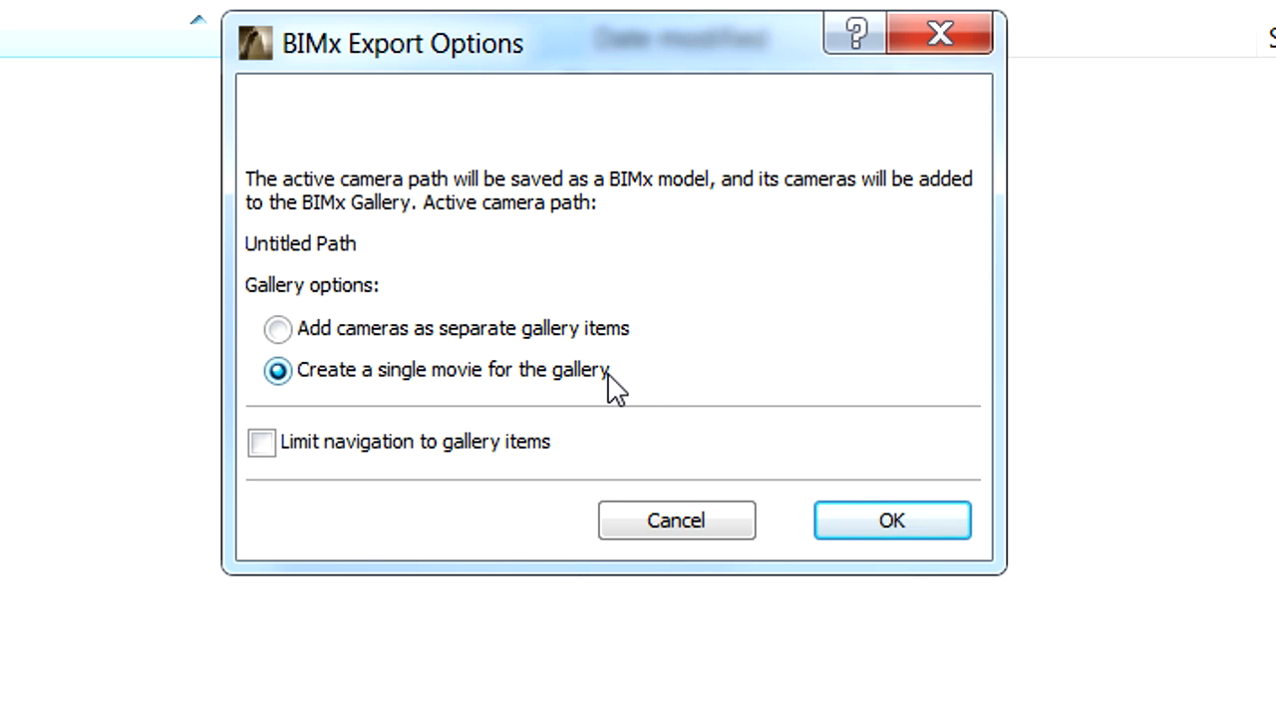
{"action": "mouse_move", "coordinate": [662, 389]}
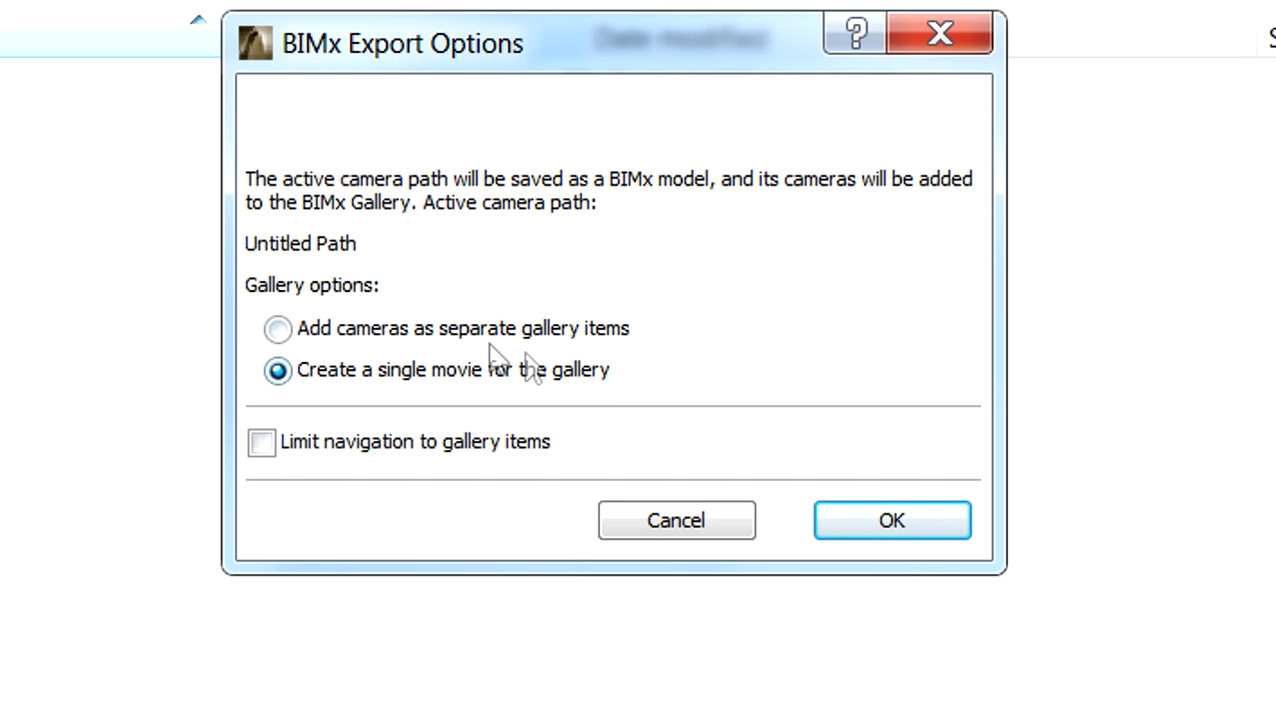
{"action": "left_click", "coordinate": [277, 327]}
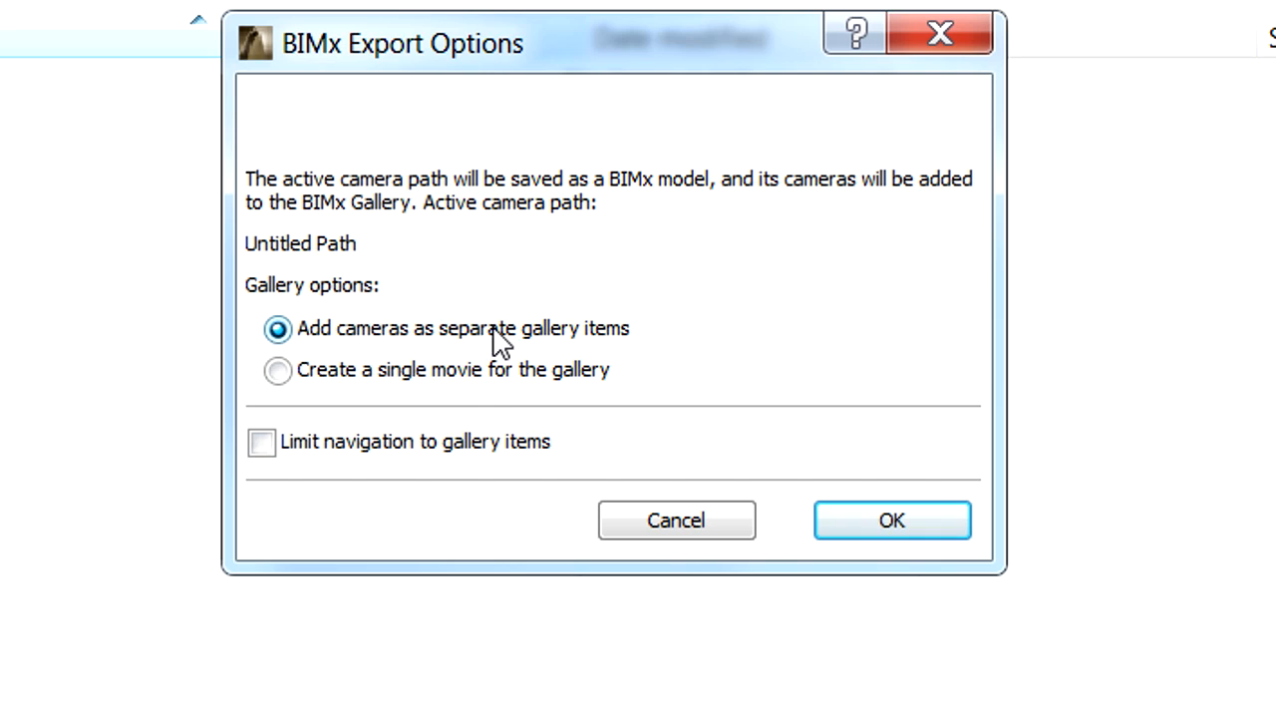
{"action": "left_click", "coordinate": [261, 443]}
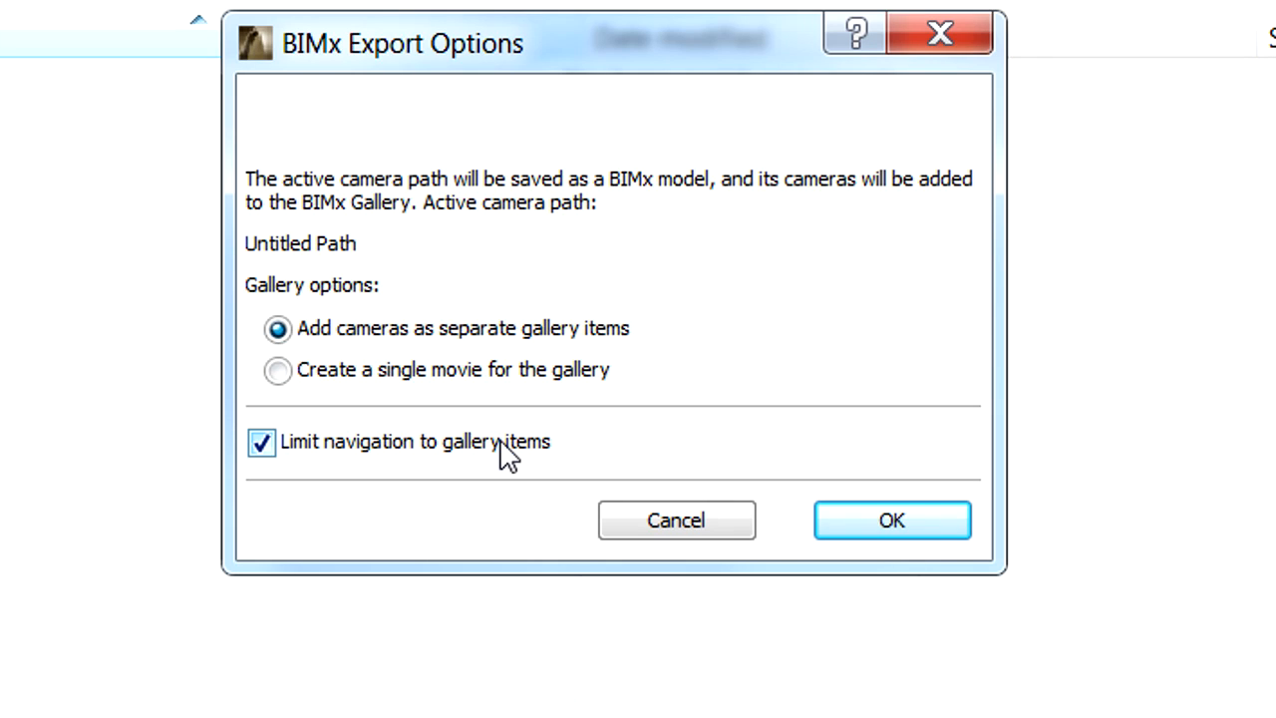
{"action": "mouse_move", "coordinate": [508, 469]}
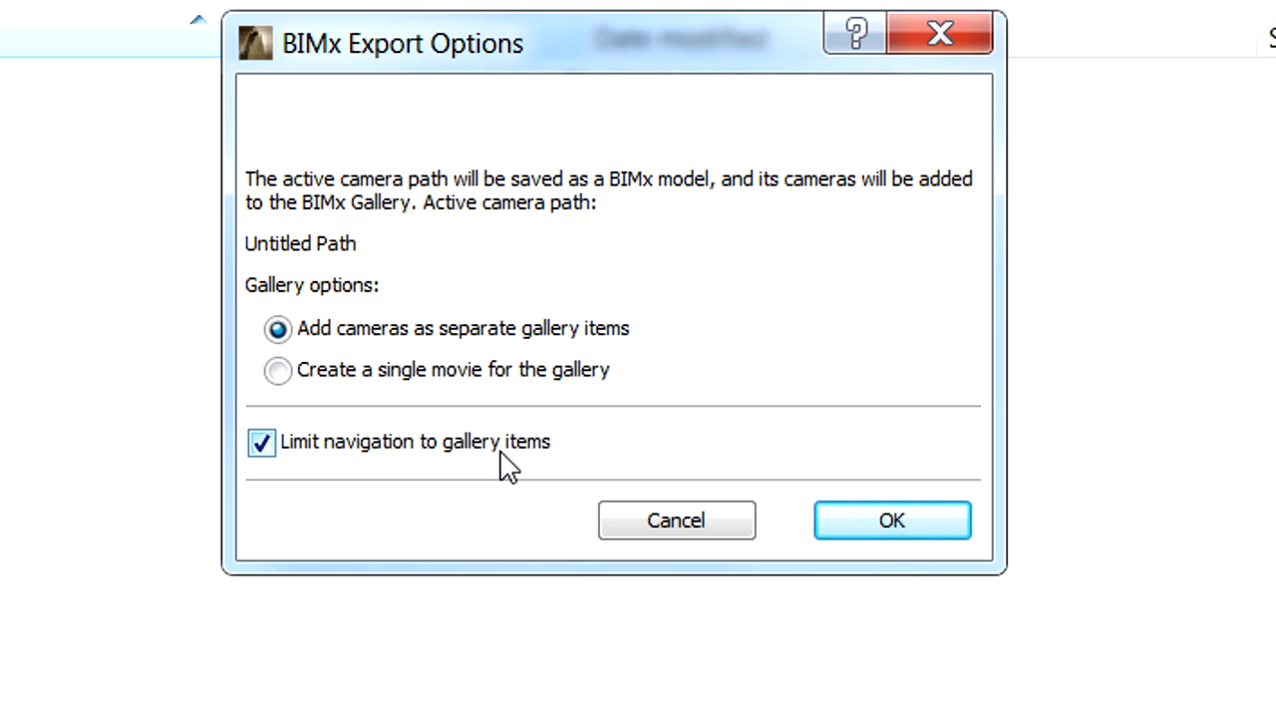
{"action": "left_click", "coordinate": [261, 443]}
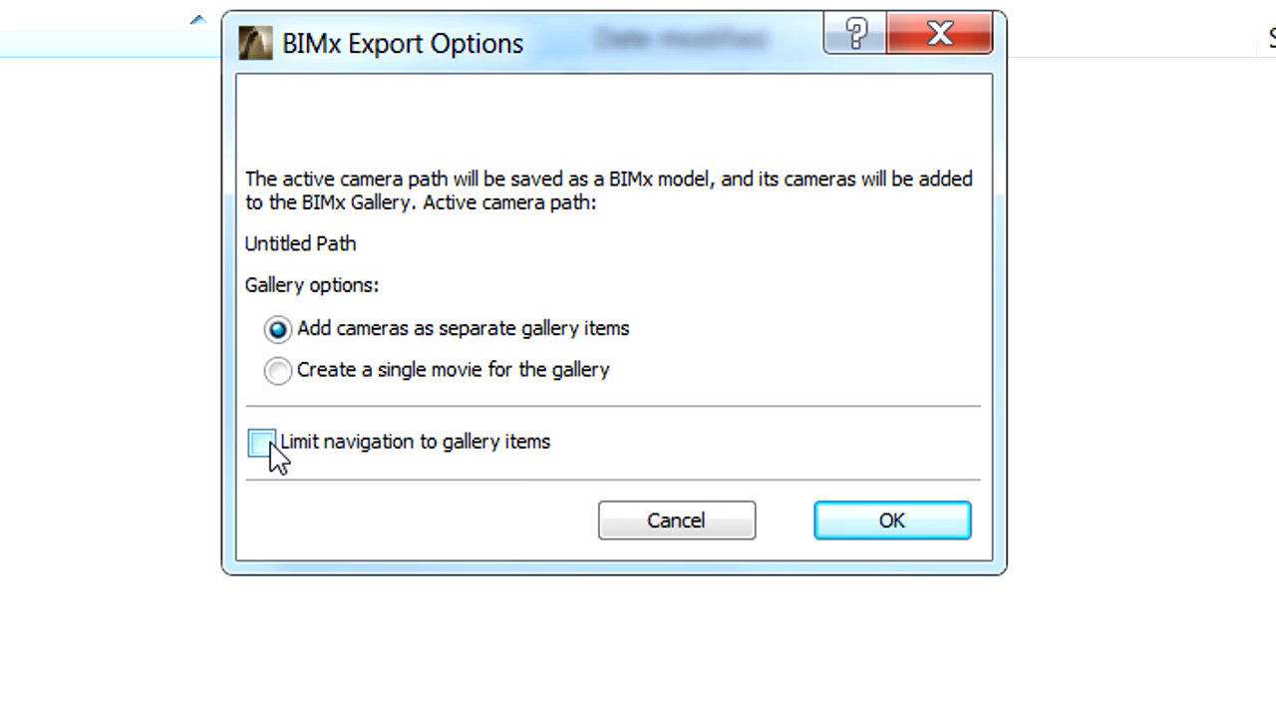
{"action": "mouse_move", "coordinate": [862, 523]}
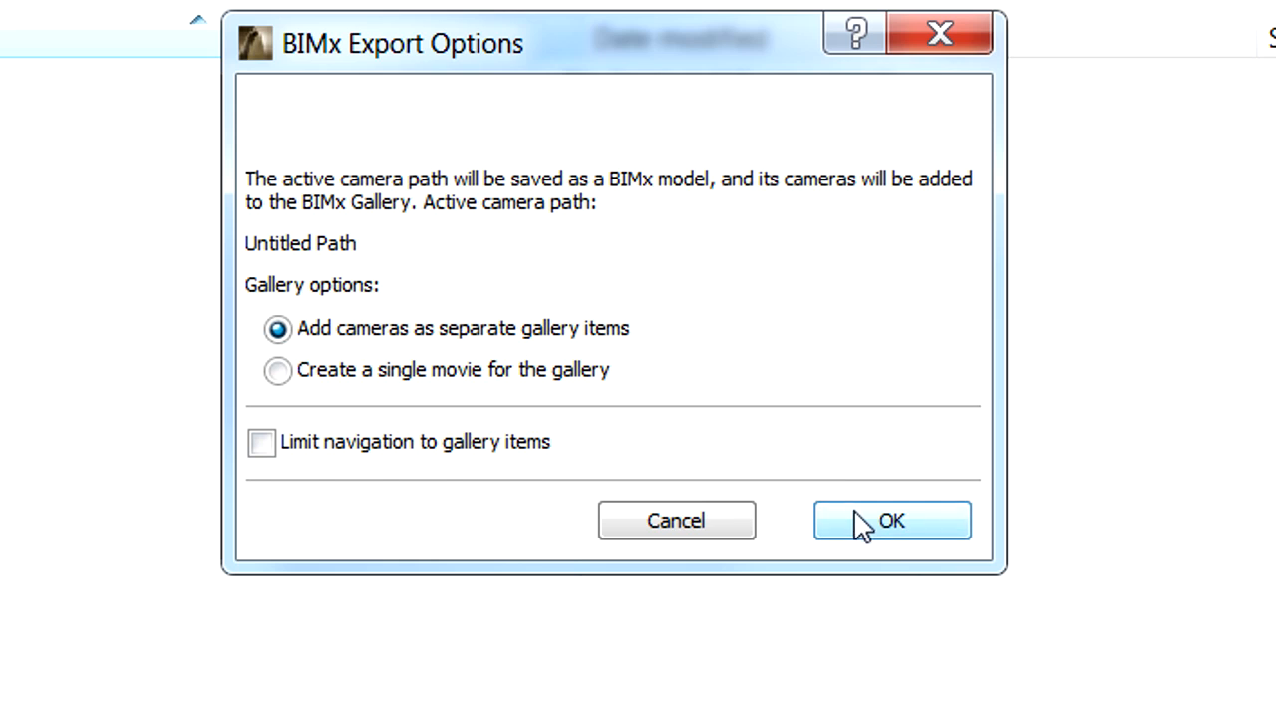
- Confirm the export options and save Great Architects.bimx with 'Start BIMx after save' ticked
{"action": "left_click", "coordinate": [889, 519]}
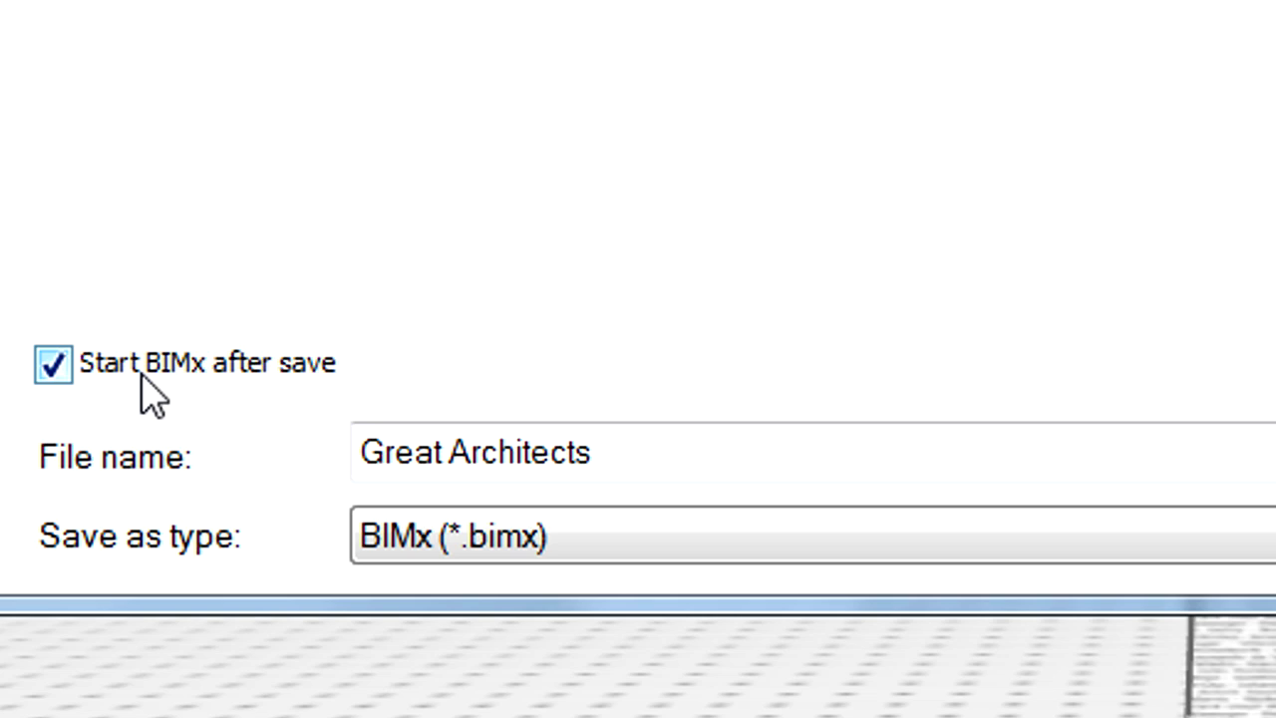
{"action": "left_click", "coordinate": [474, 451]}
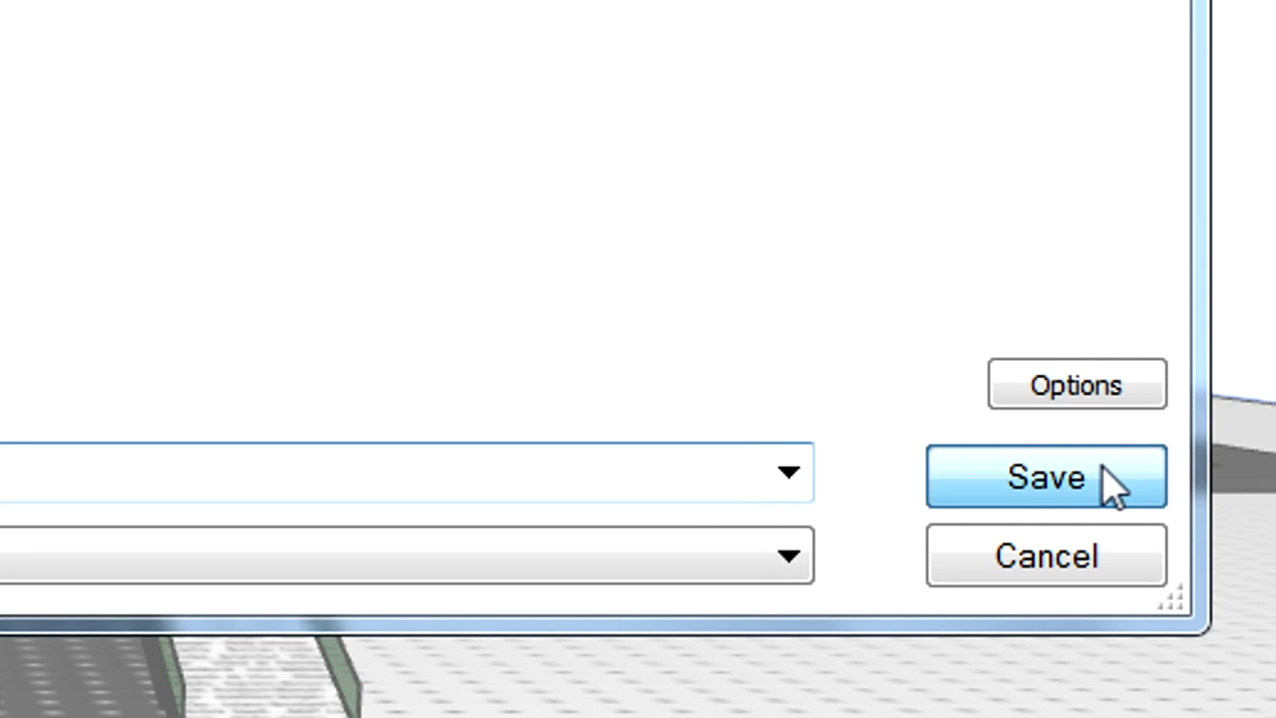
{"action": "left_click", "coordinate": [1047, 477]}
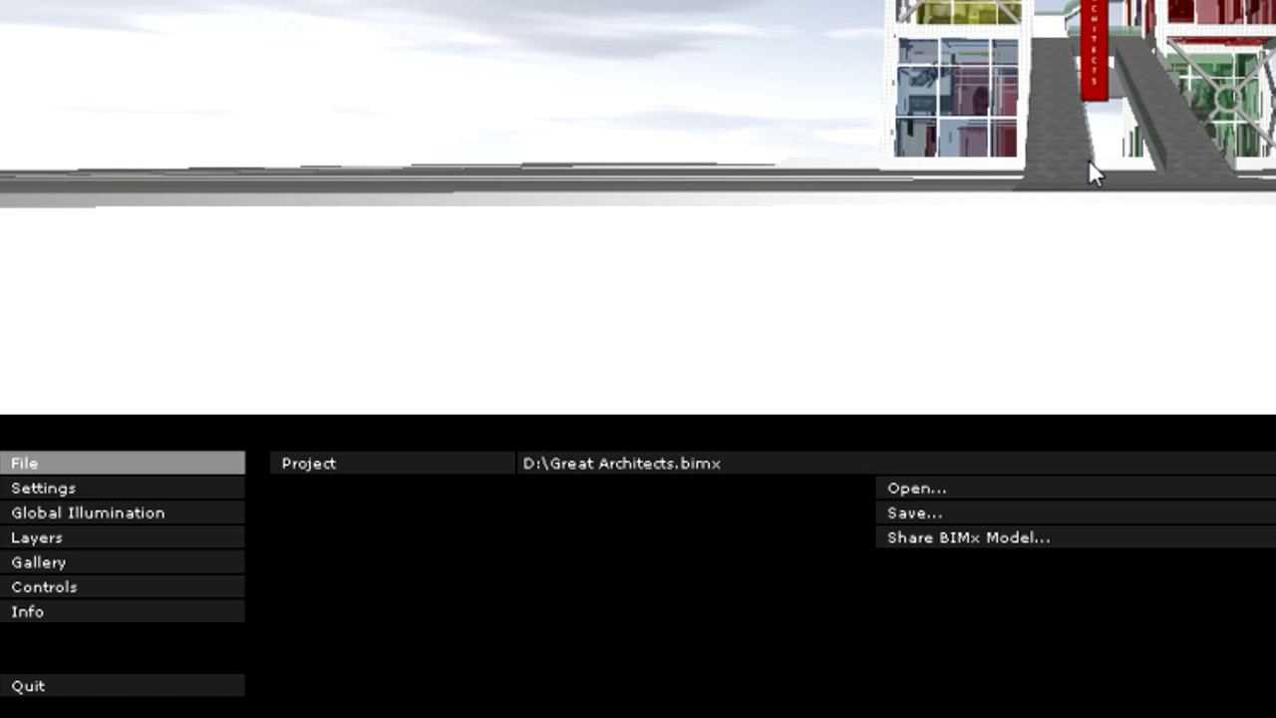
{"action": "mouse_move", "coordinate": [313, 323]}
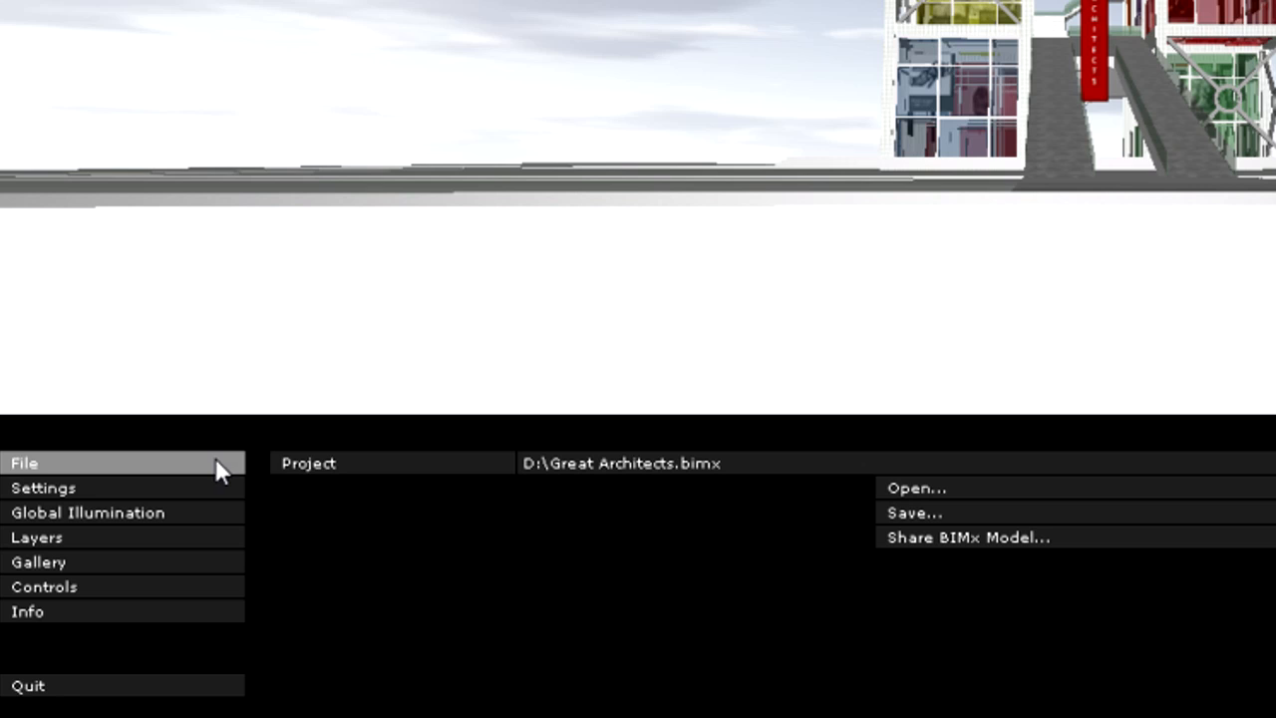
{"action": "mouse_move", "coordinate": [961, 489]}
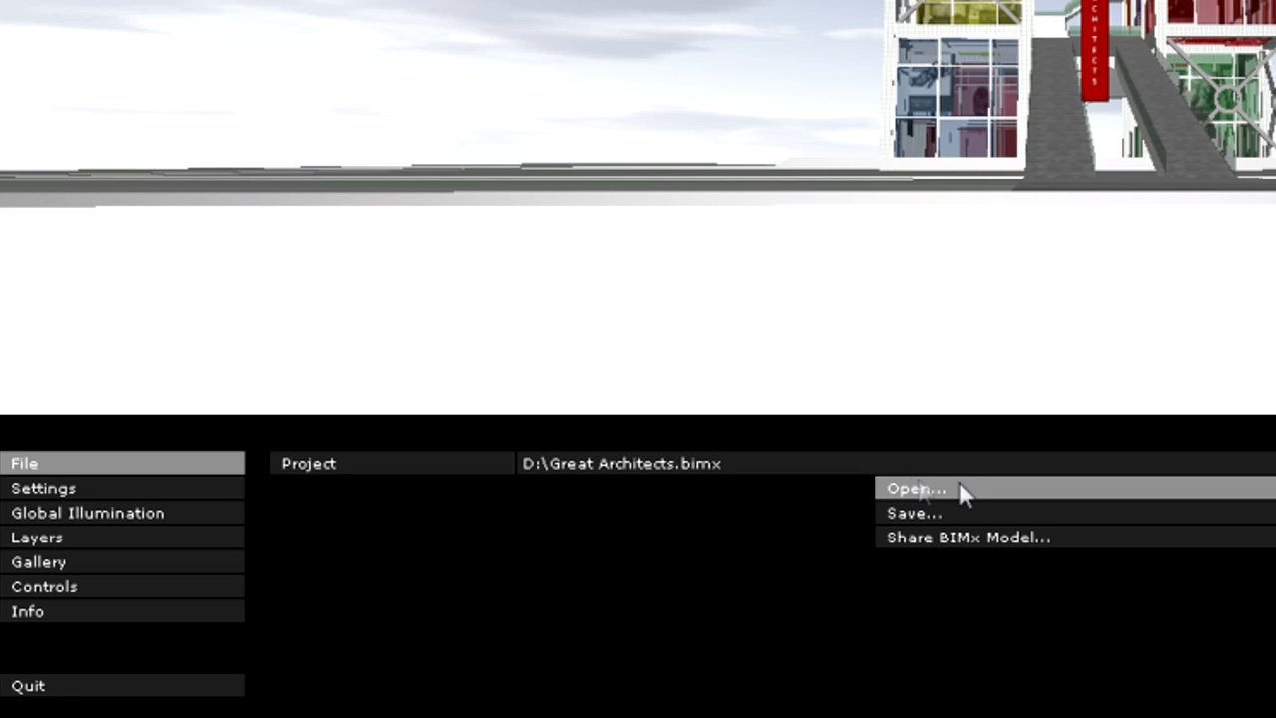
{"action": "mouse_move", "coordinate": [987, 512]}
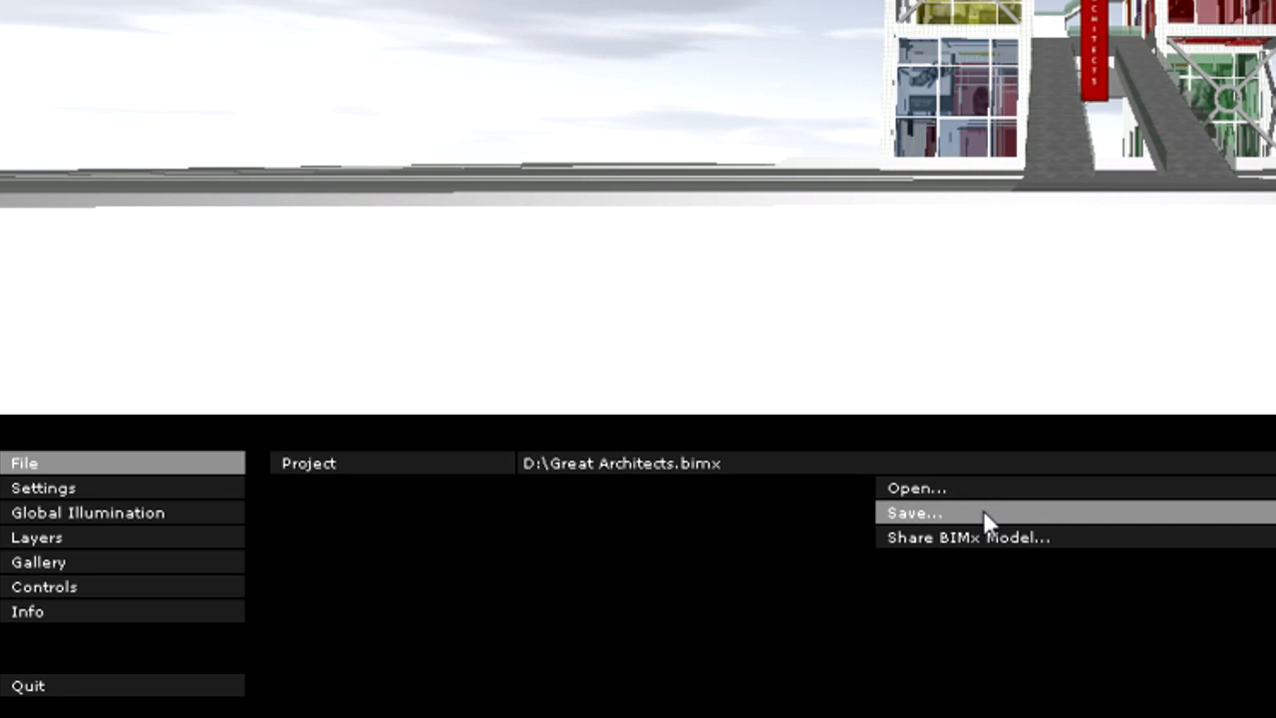
{"action": "mouse_move", "coordinate": [1073, 555]}
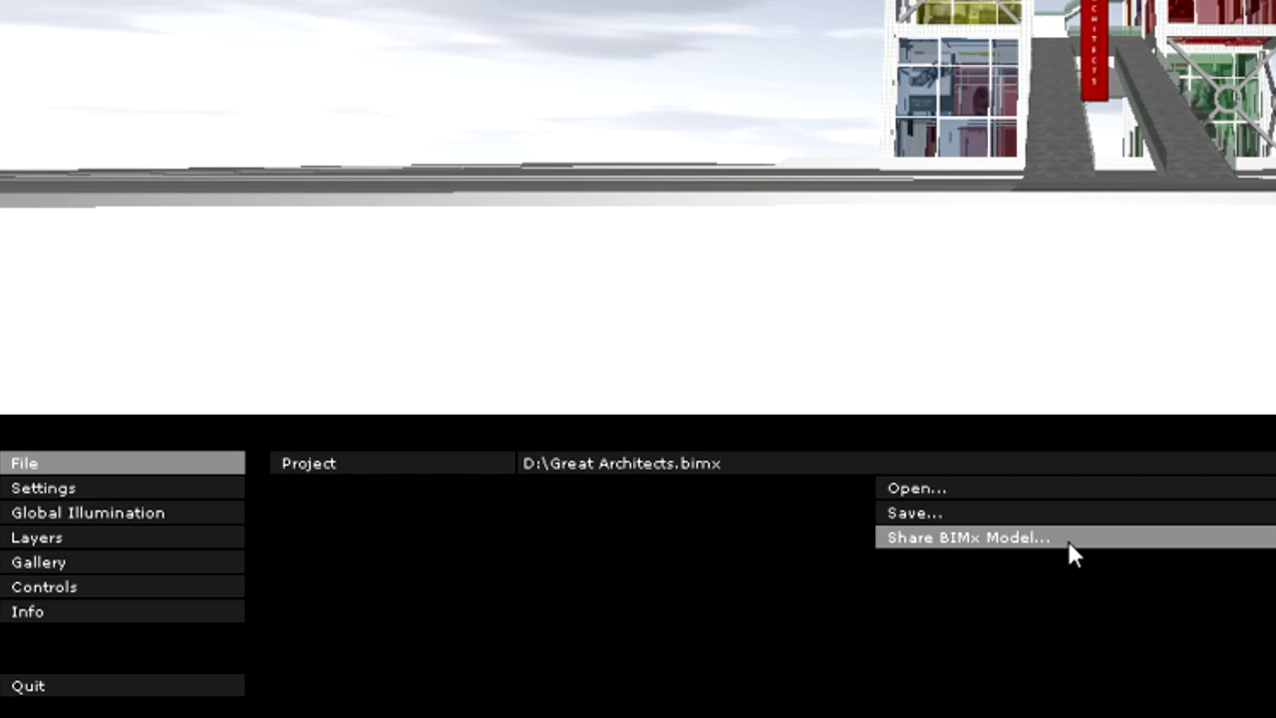
- Choose Share BIMx Model from the BIMx File options
{"action": "left_click", "coordinate": [967, 538]}
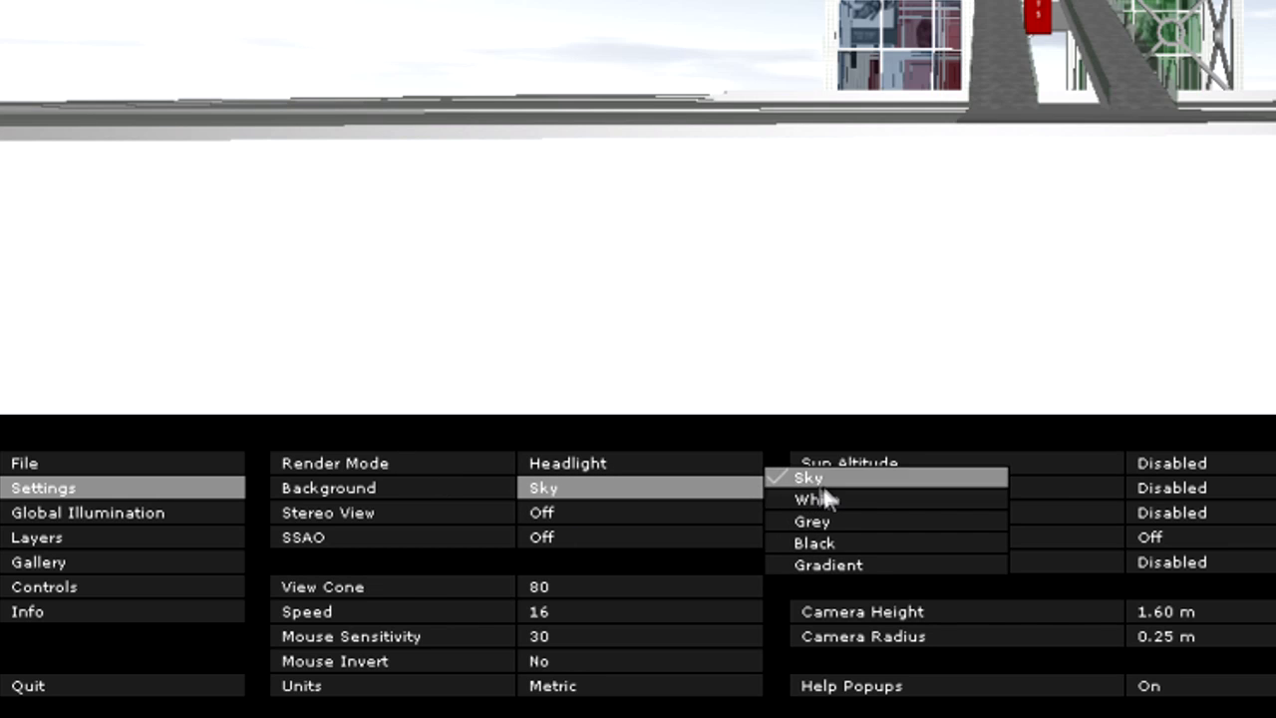
- Set the BIMx scene background to Black and switch Shadows on
{"action": "left_click", "coordinate": [813, 542]}
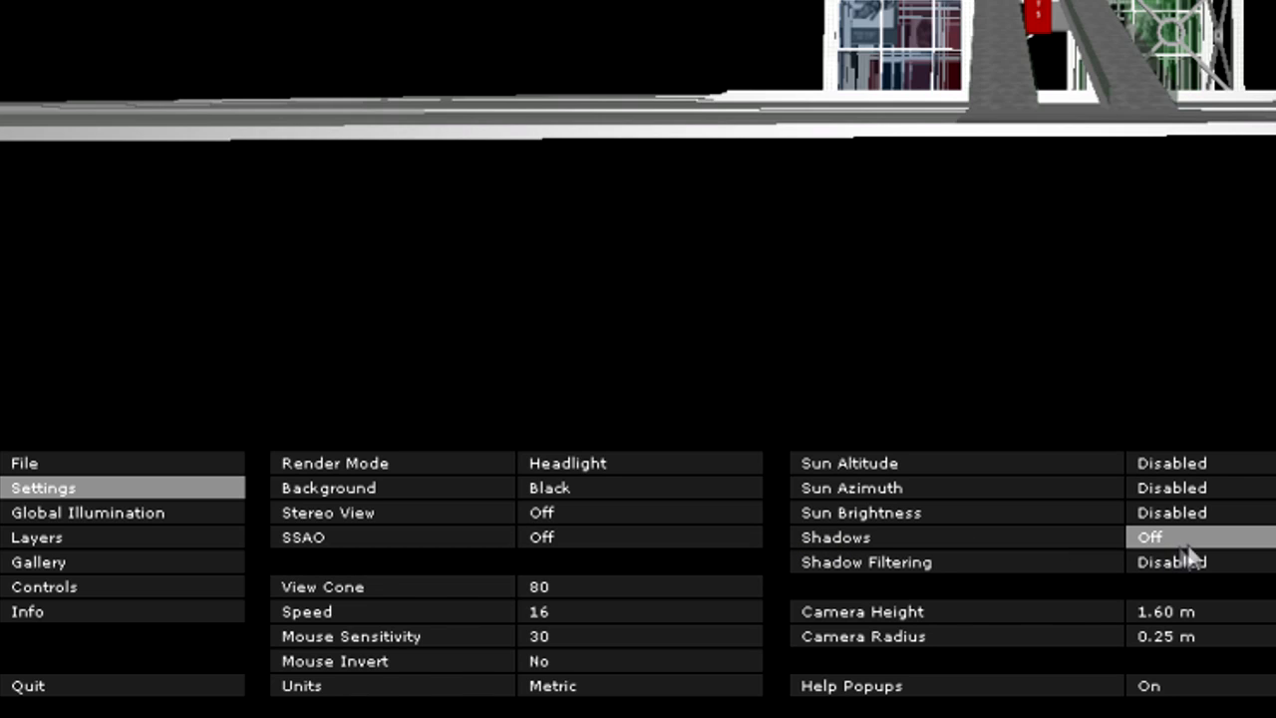
{"action": "left_click", "coordinate": [1176, 537]}
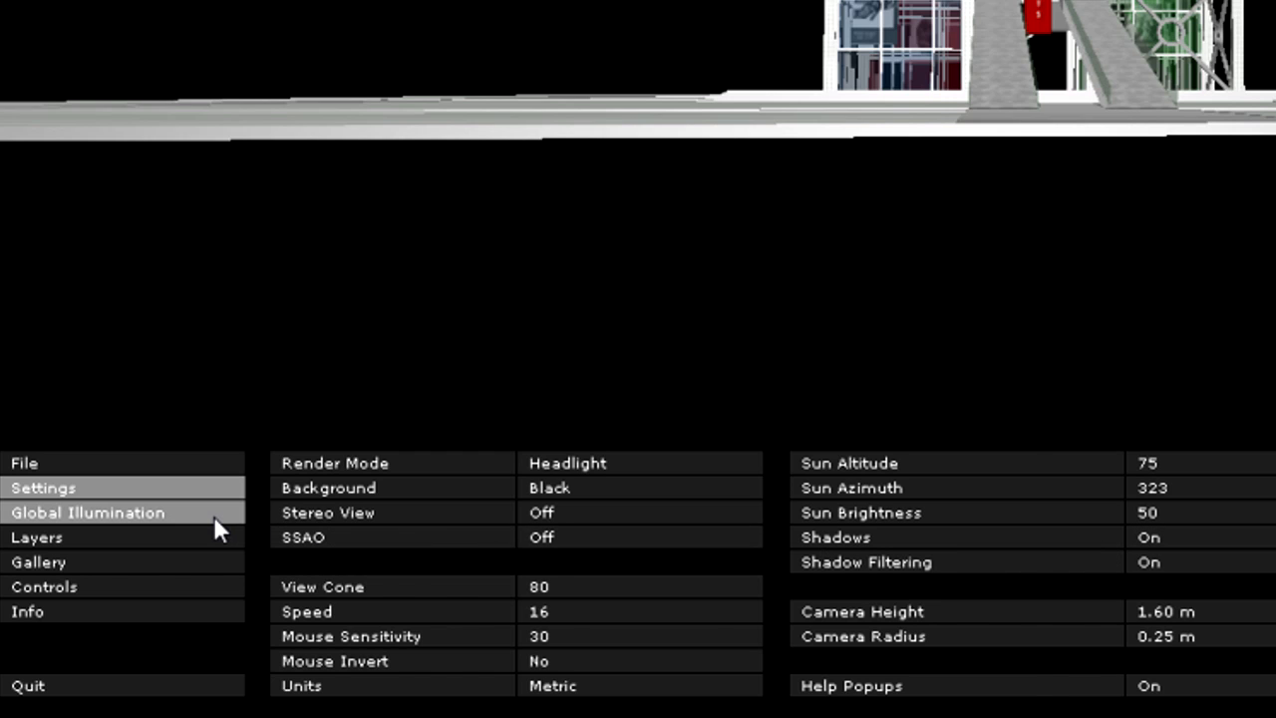
- Show the Global Illumination page, which still awaits initialization
{"action": "left_click", "coordinate": [88, 511]}
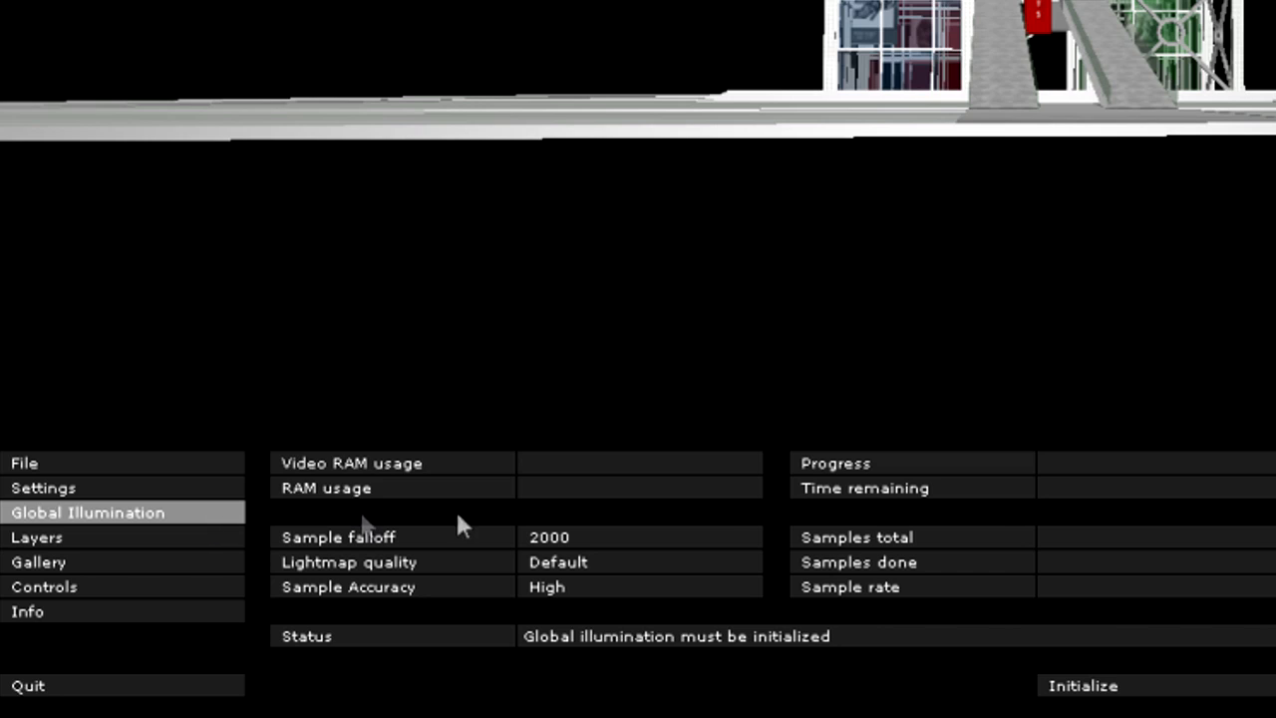
{"action": "mouse_move", "coordinate": [1073, 622]}
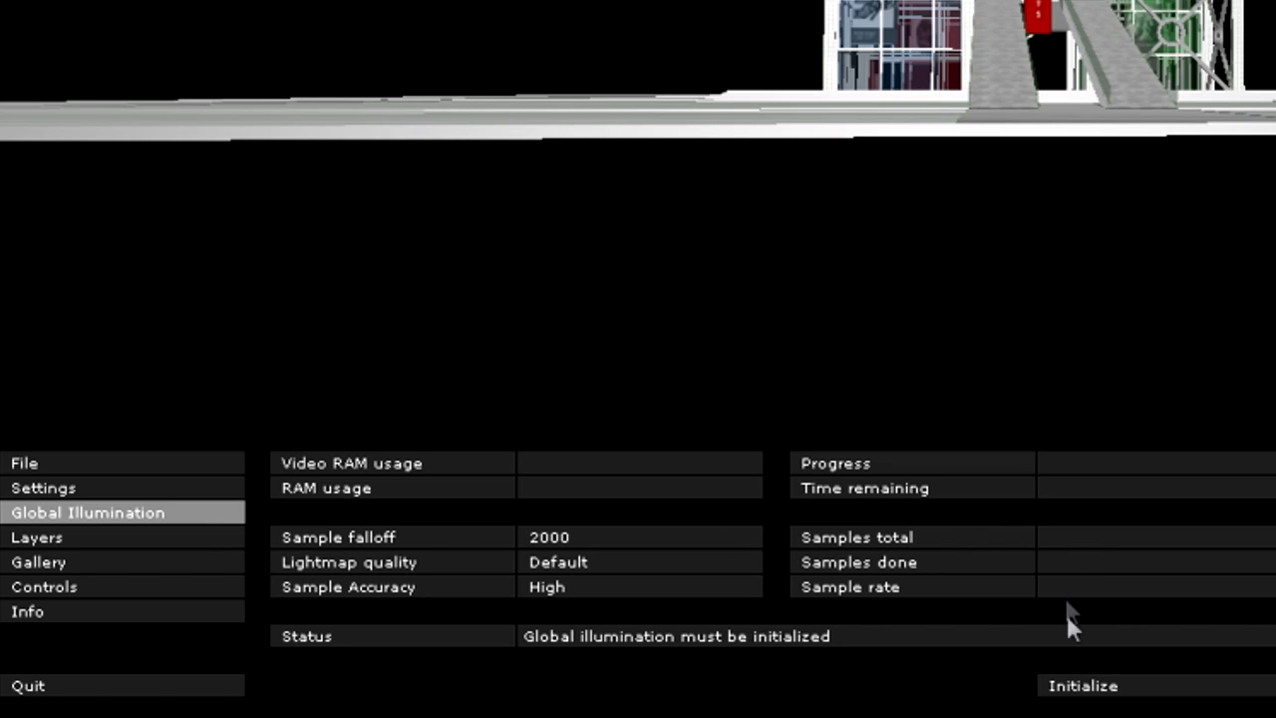
{"action": "mouse_move", "coordinate": [1117, 693]}
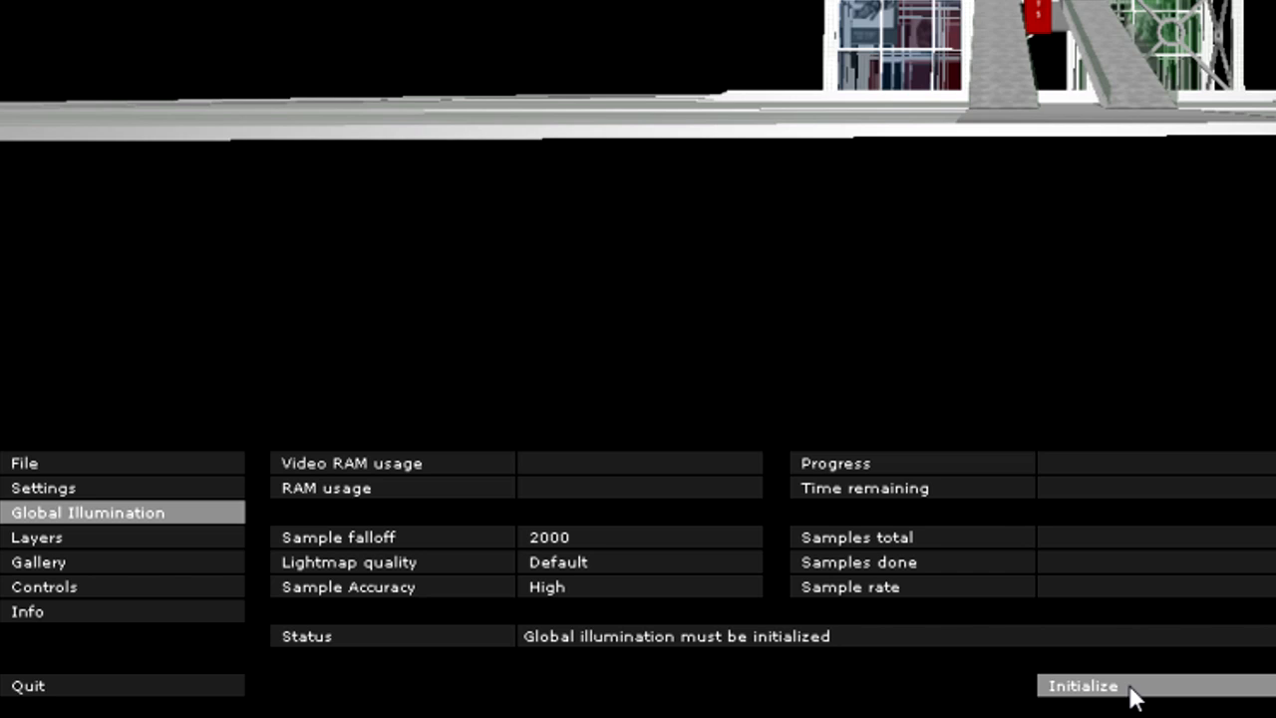
{"action": "mouse_move", "coordinate": [961, 678]}
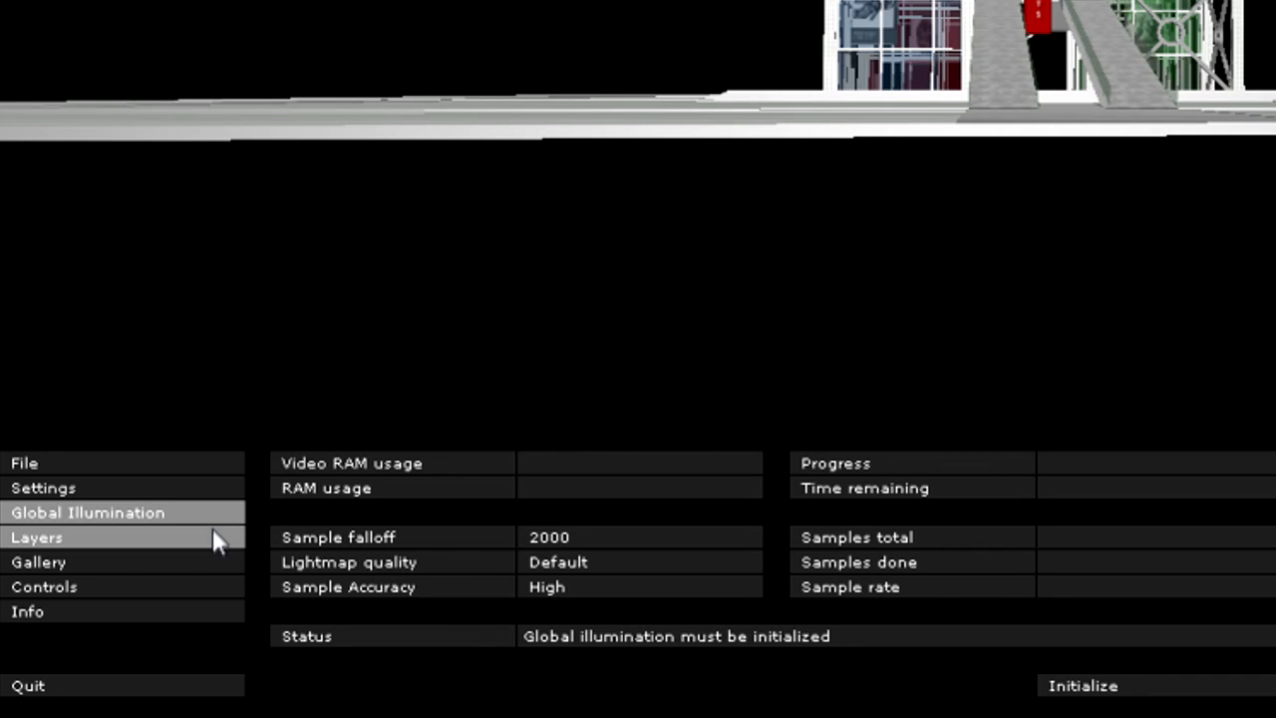
- Browse the Layers list, the navpoint Gallery and the keyboard Controls reference in turn
{"action": "left_click", "coordinate": [36, 537]}
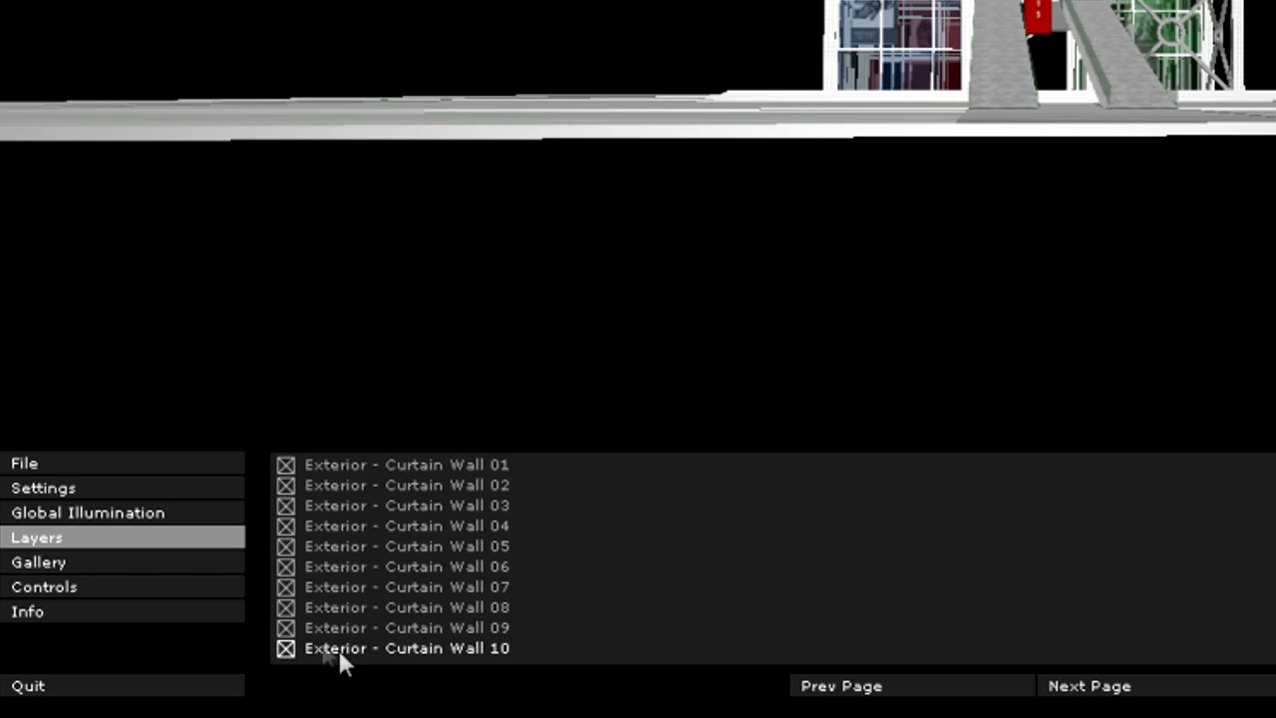
{"action": "left_click", "coordinate": [40, 563]}
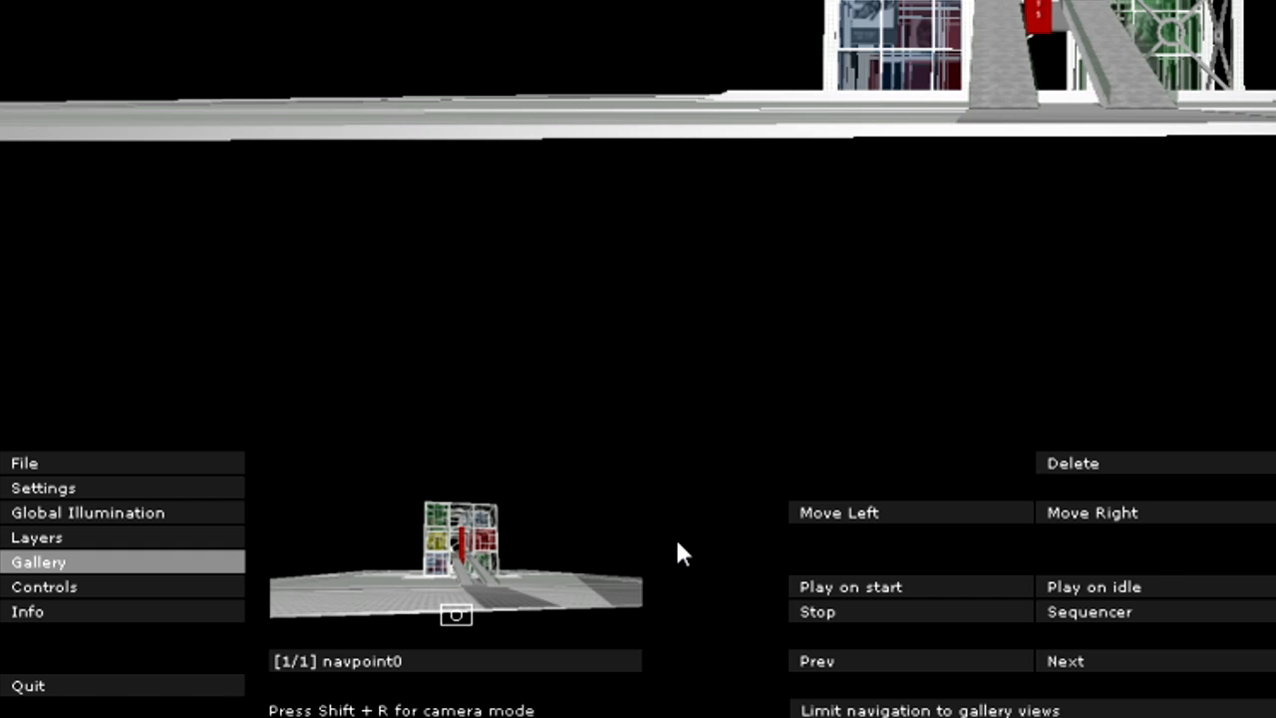
{"action": "mouse_move", "coordinate": [255, 583]}
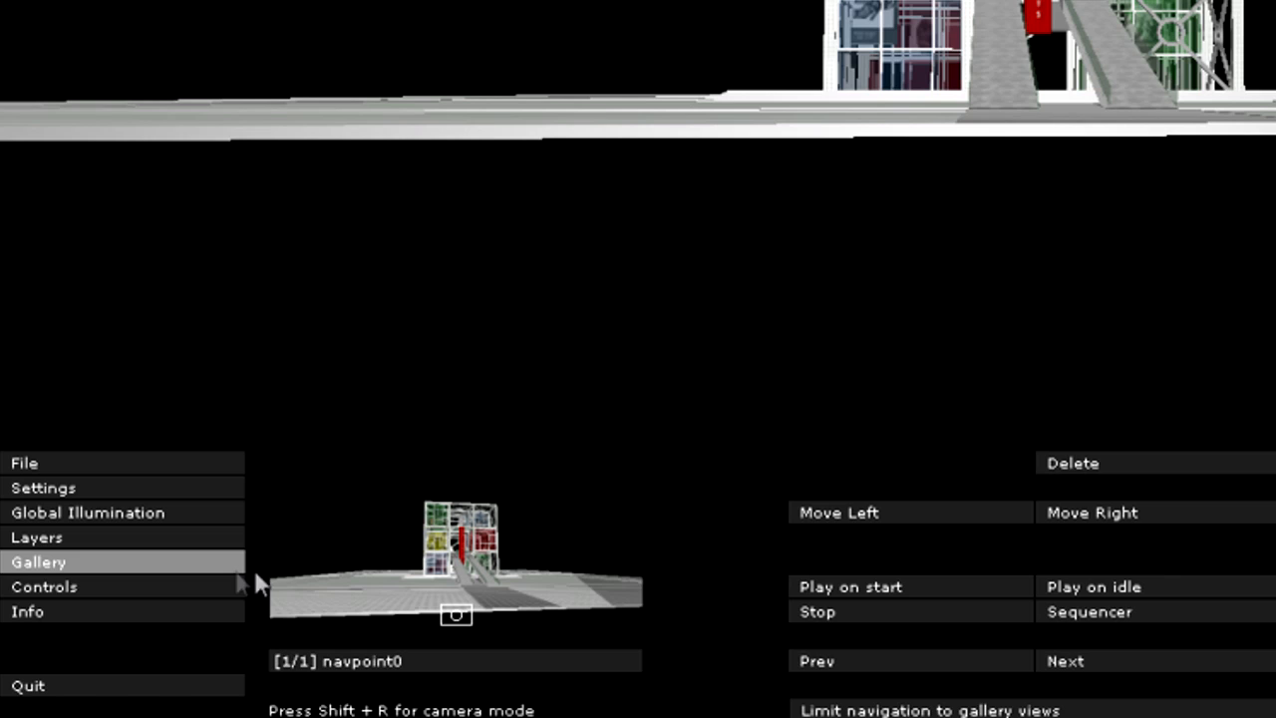
{"action": "left_click", "coordinate": [44, 587]}
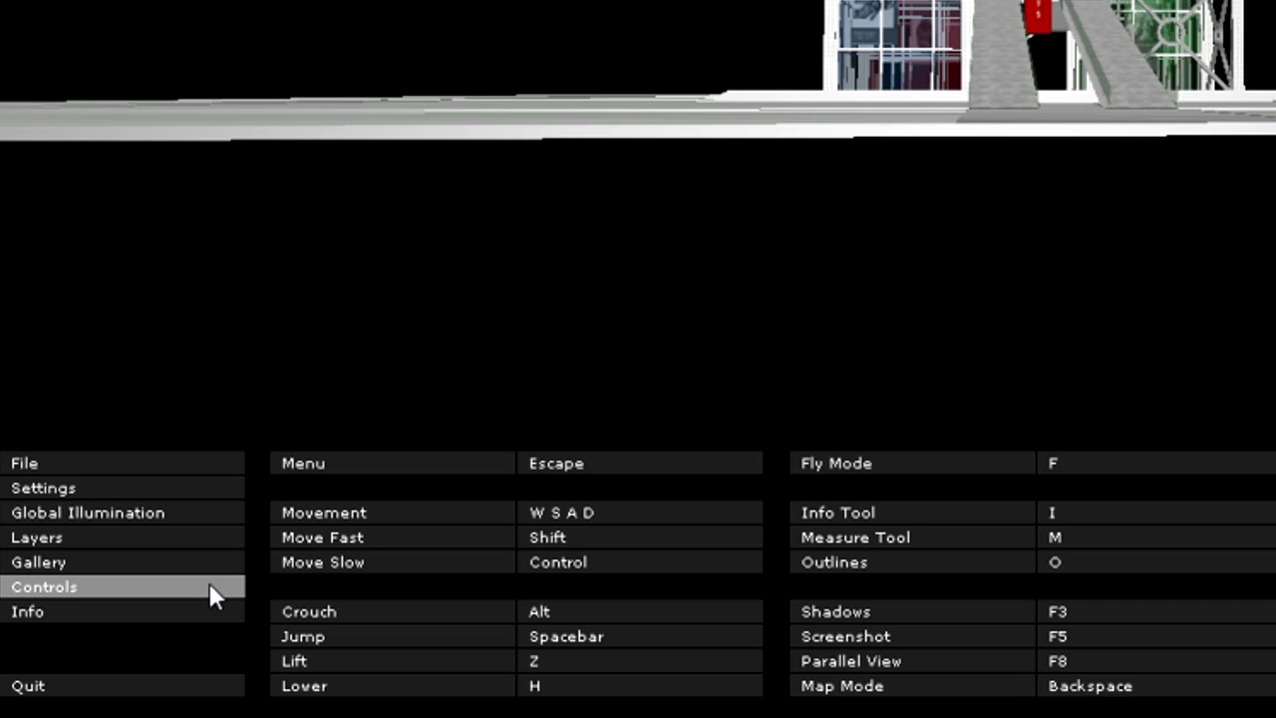
{"action": "left_click", "coordinate": [28, 610]}
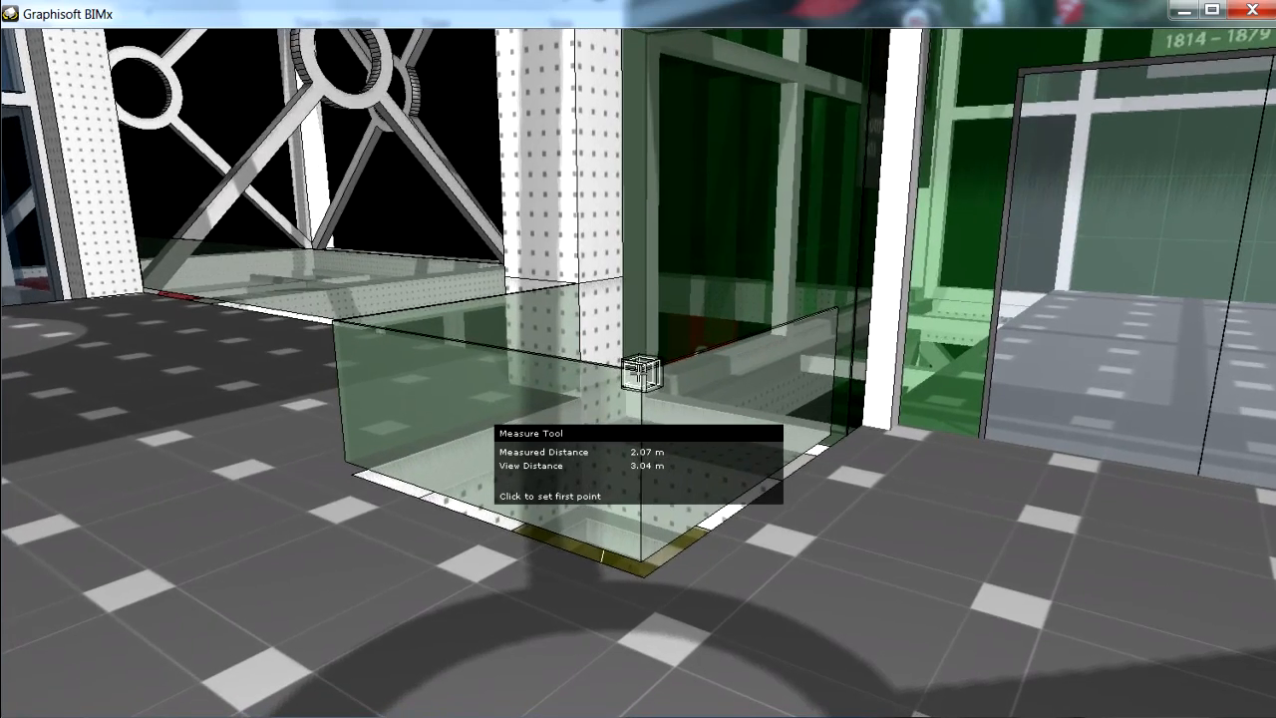
- Place the measure tool's first point at the glass railing's base corner
{"action": "left_click", "coordinate": [642, 383]}
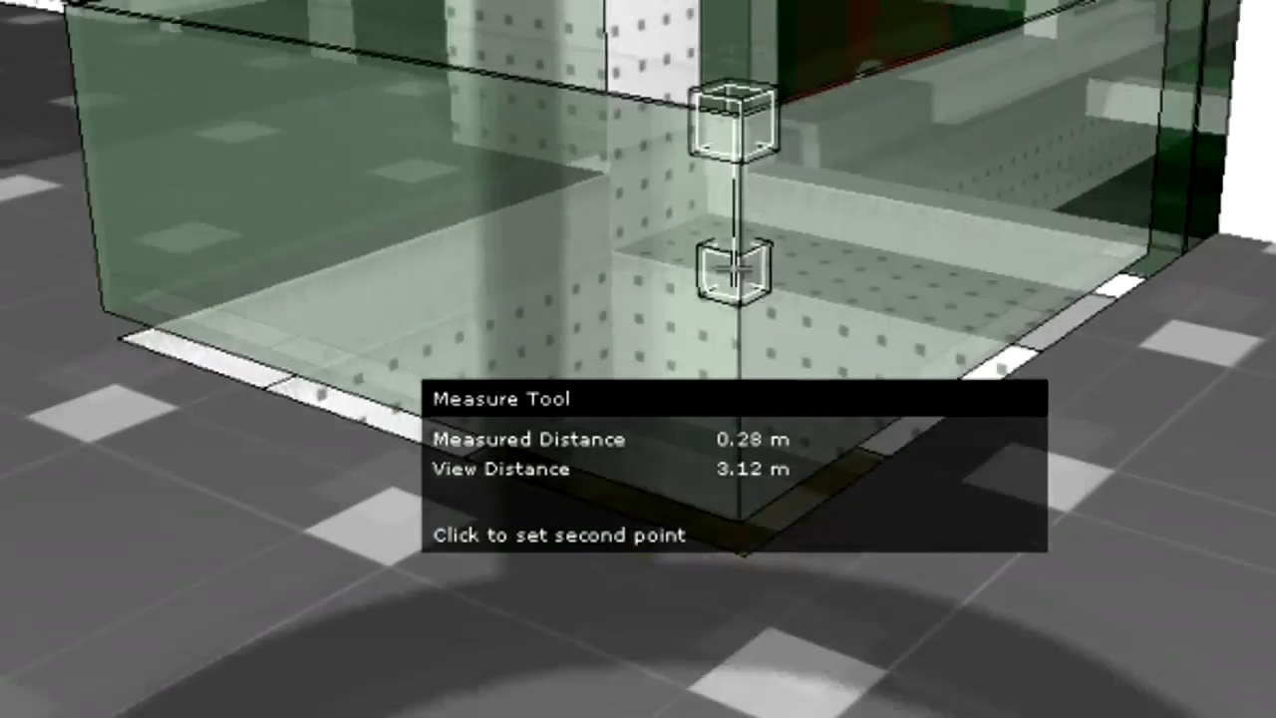